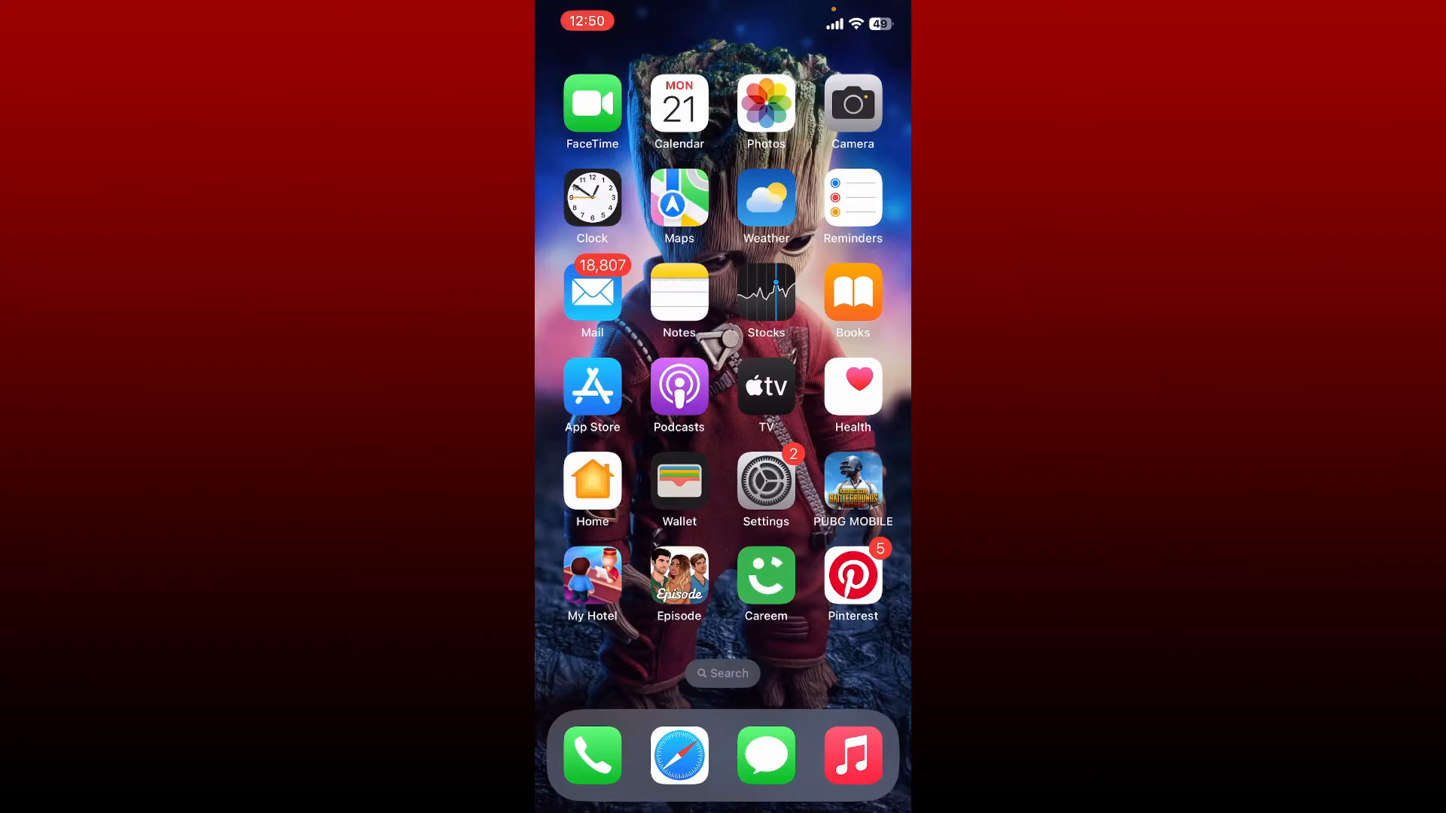
# - Search the App Store for 'waze' and select the Waze Navigation & Live Traffic result
pyautogui.click(591, 384)
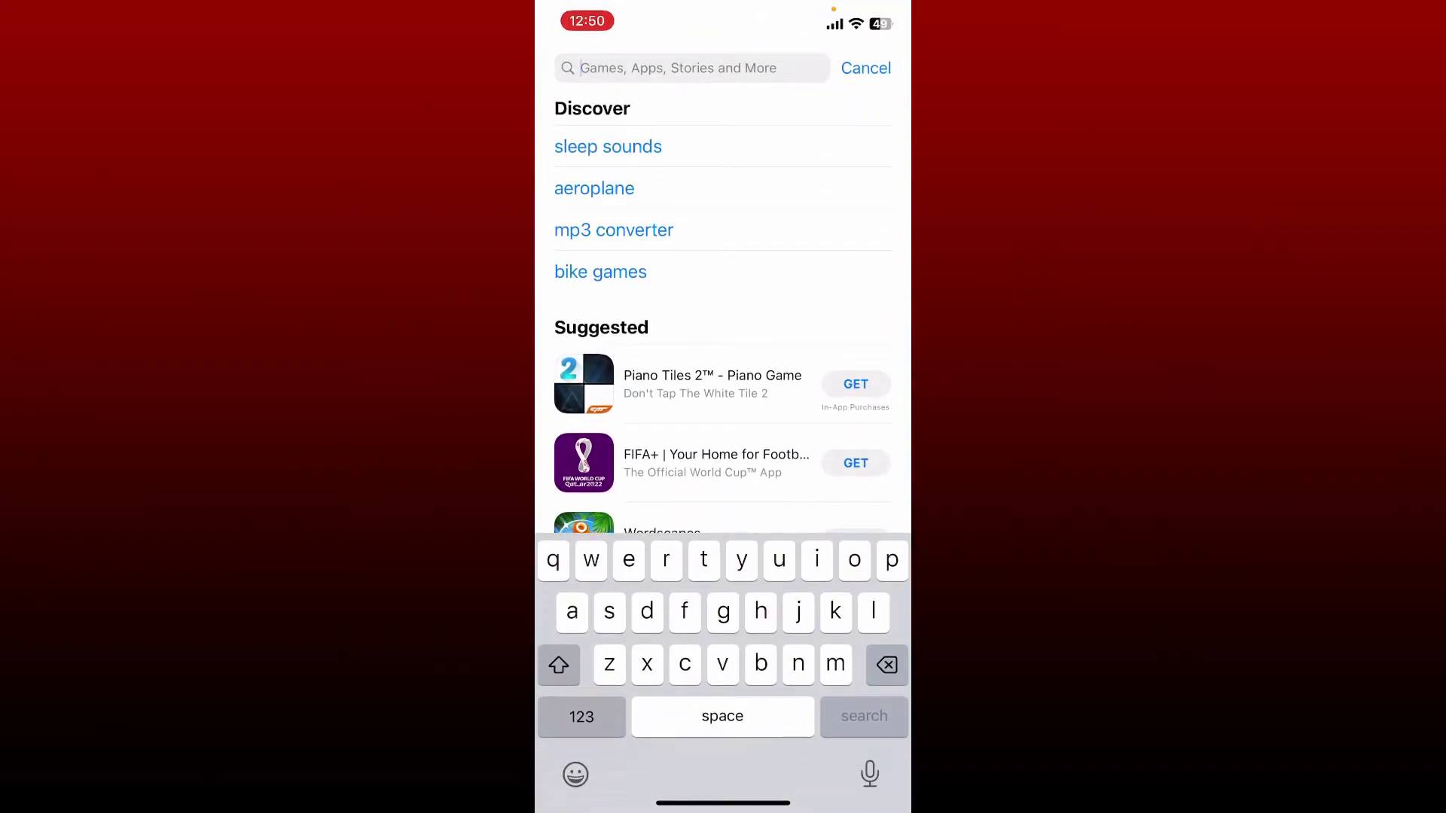
pyautogui.write('waze')
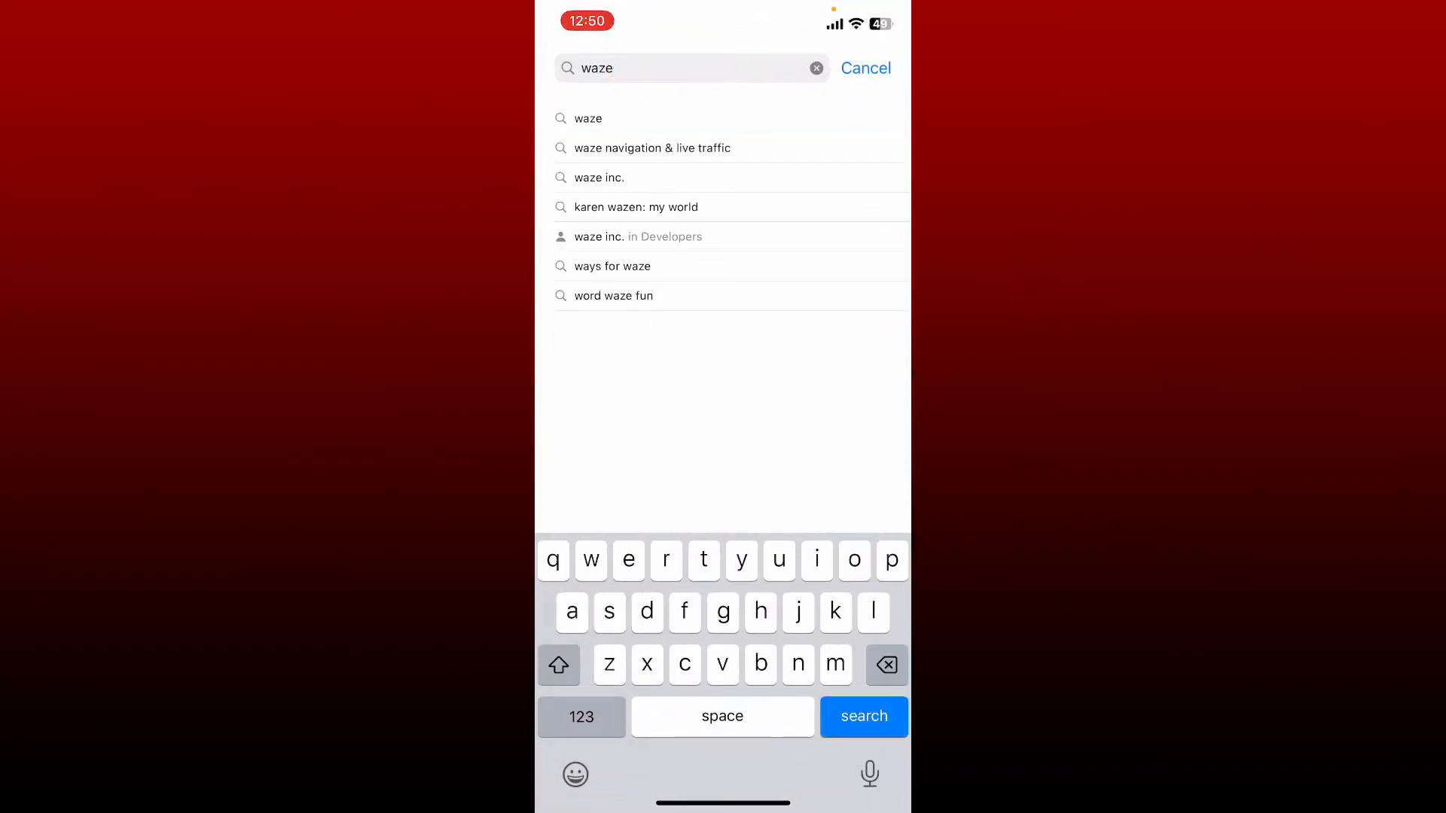
pyautogui.click(863, 717)
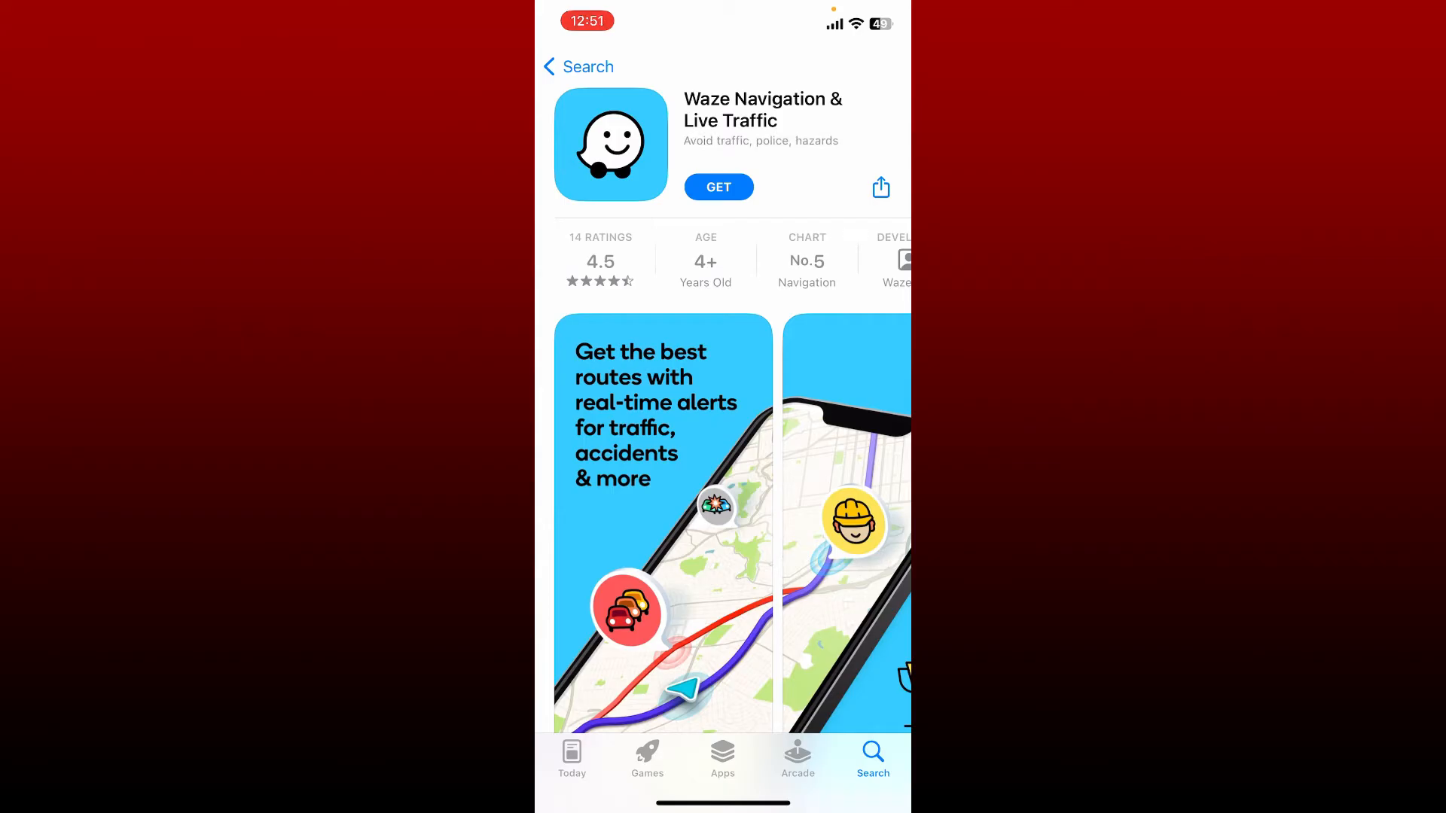
# - Get Waze, confirm the download, and wait until the install finishes and OPEN appears
pyautogui.click(718, 187)
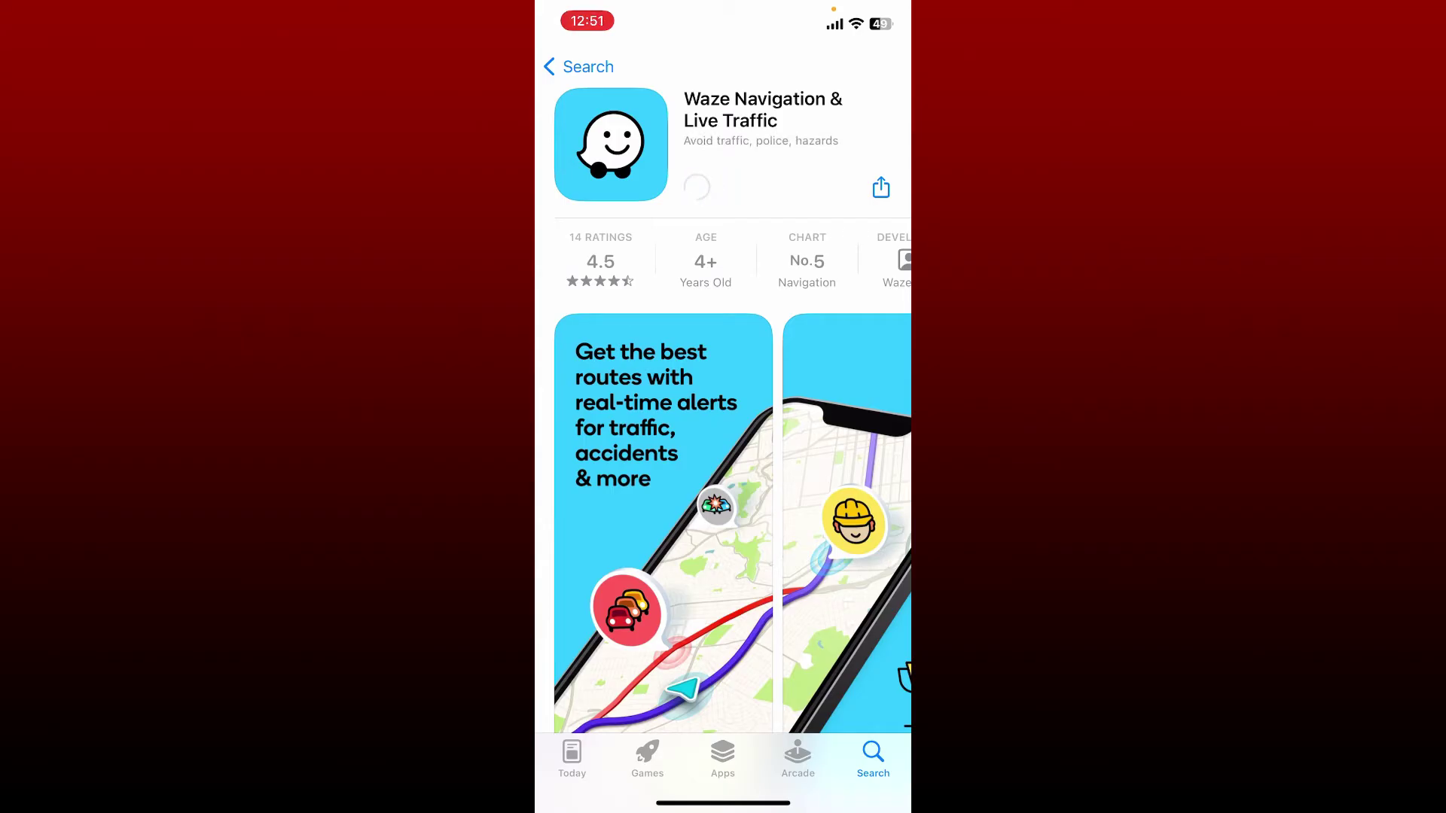
pyautogui.click(697, 189)
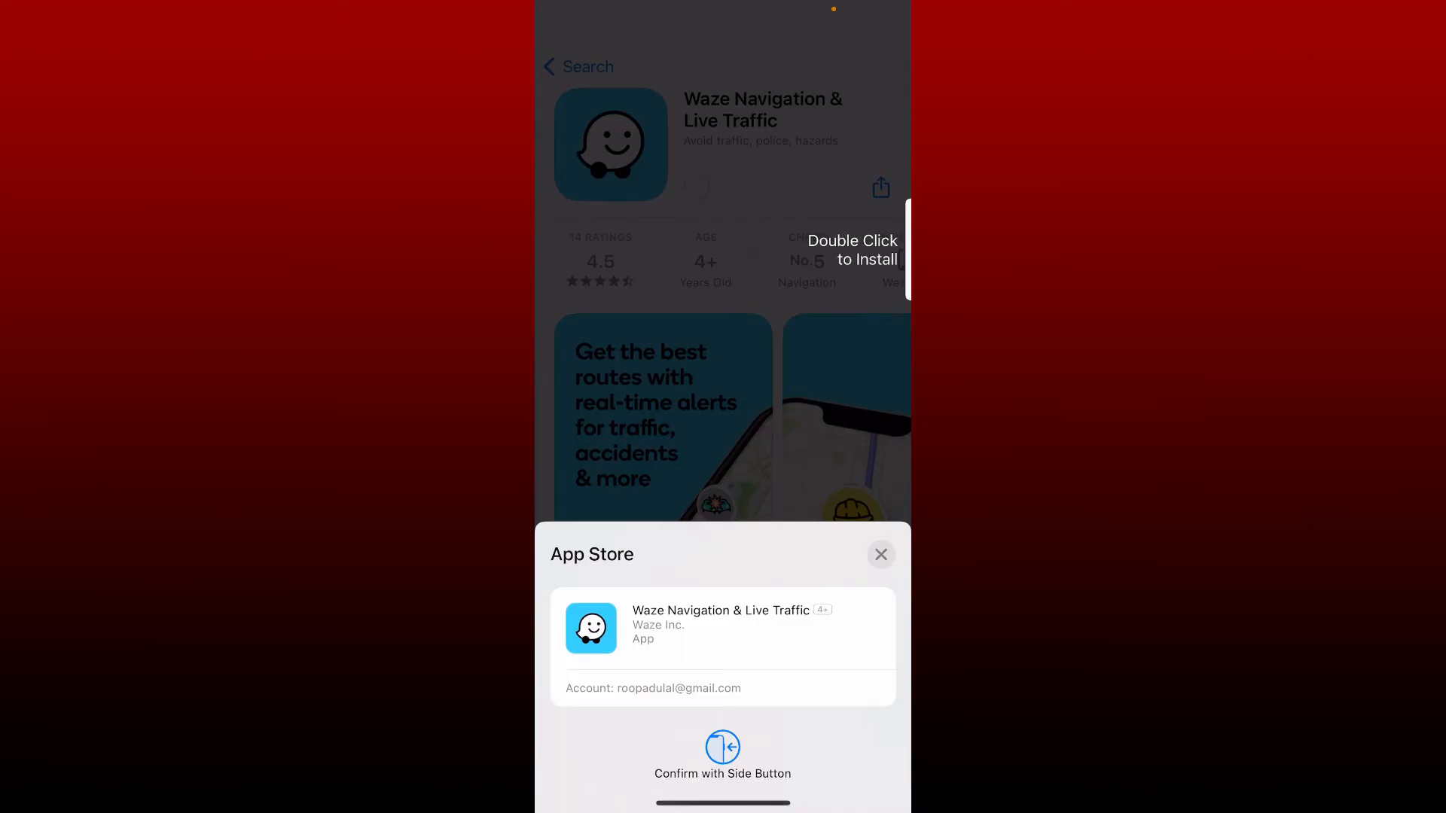
pyautogui.click(880, 554)
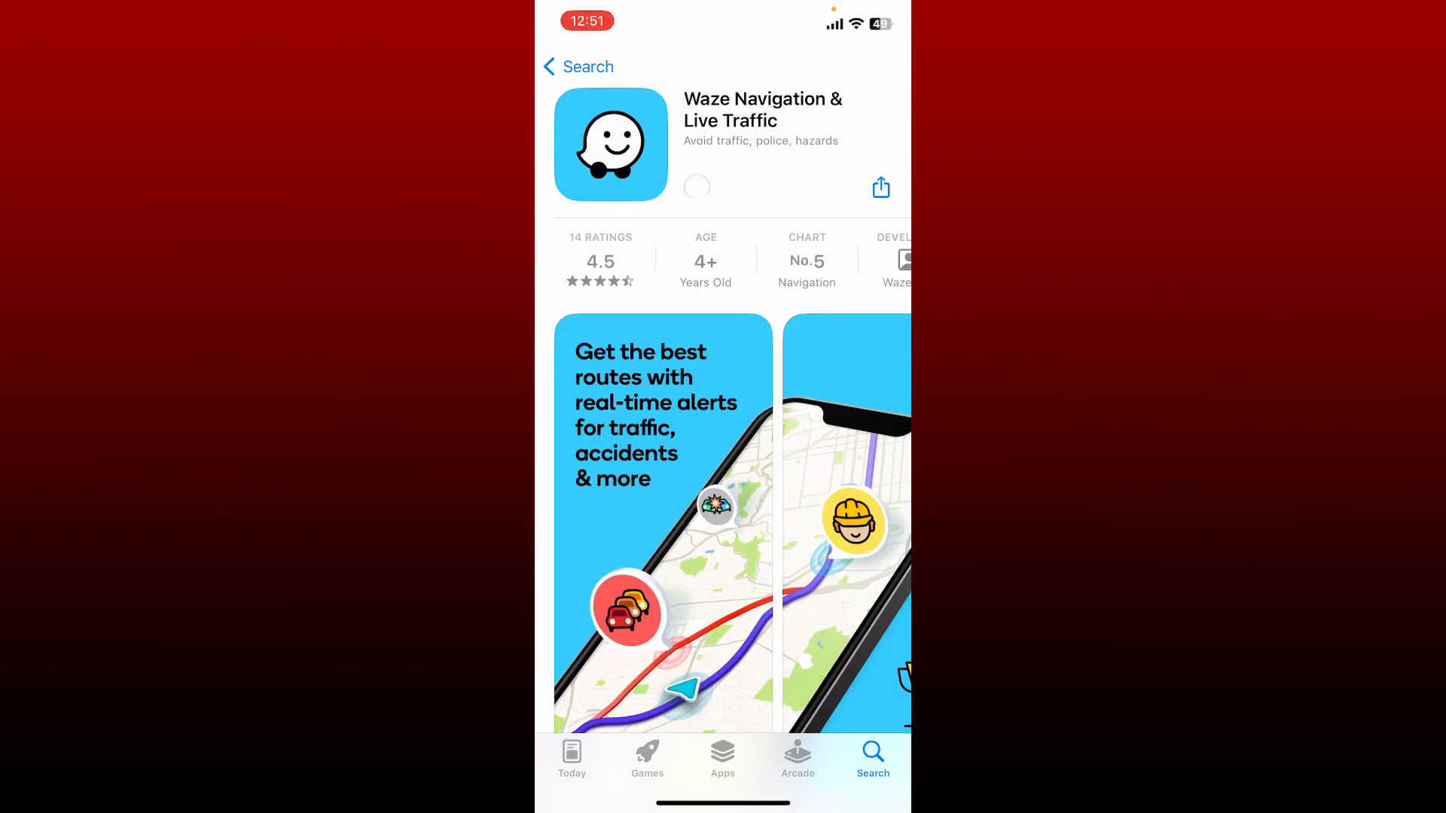
pyautogui.click(696, 186)
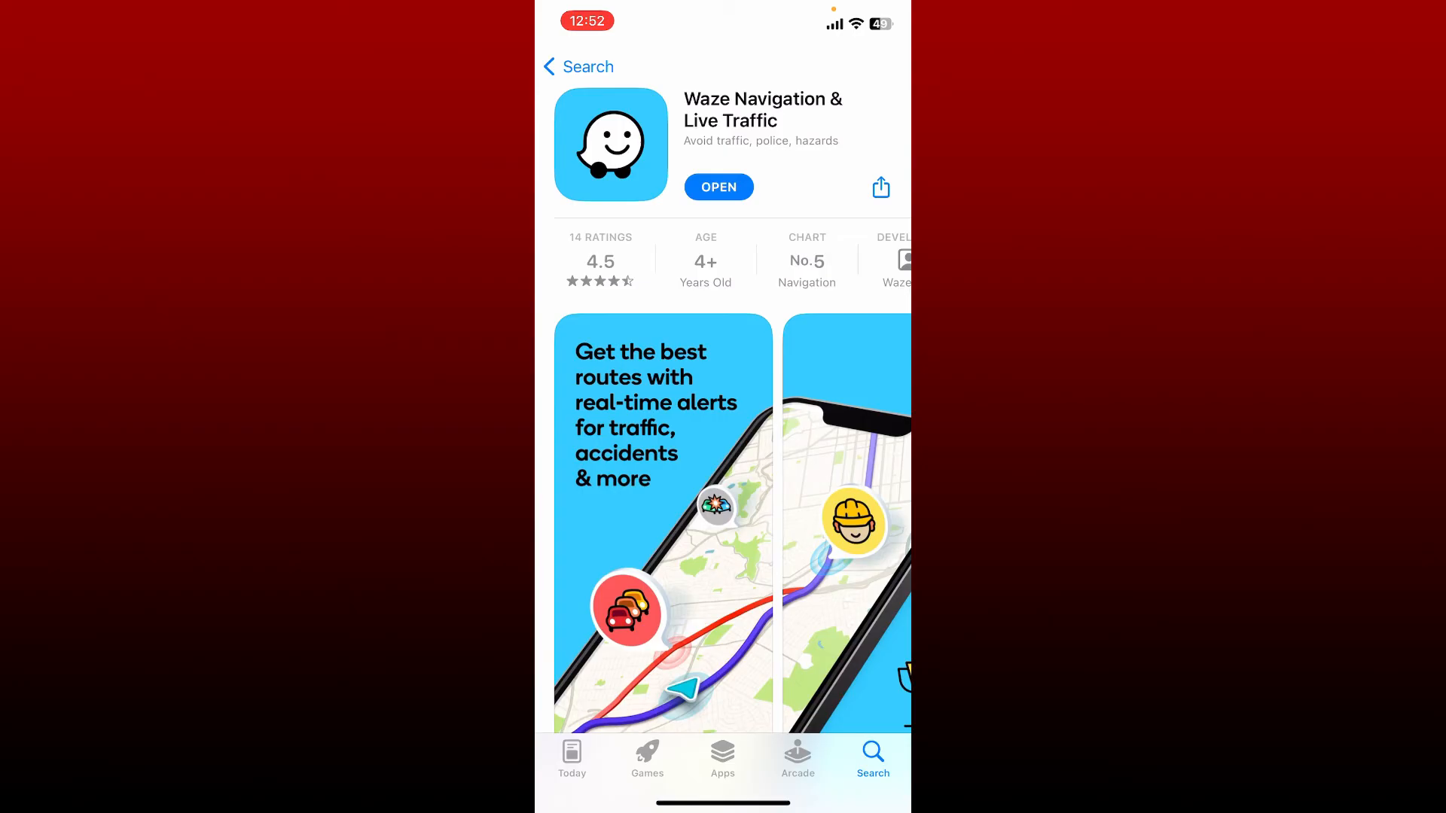
# - Launch the newly installed Waze app from its App Store page
pyautogui.click(718, 187)
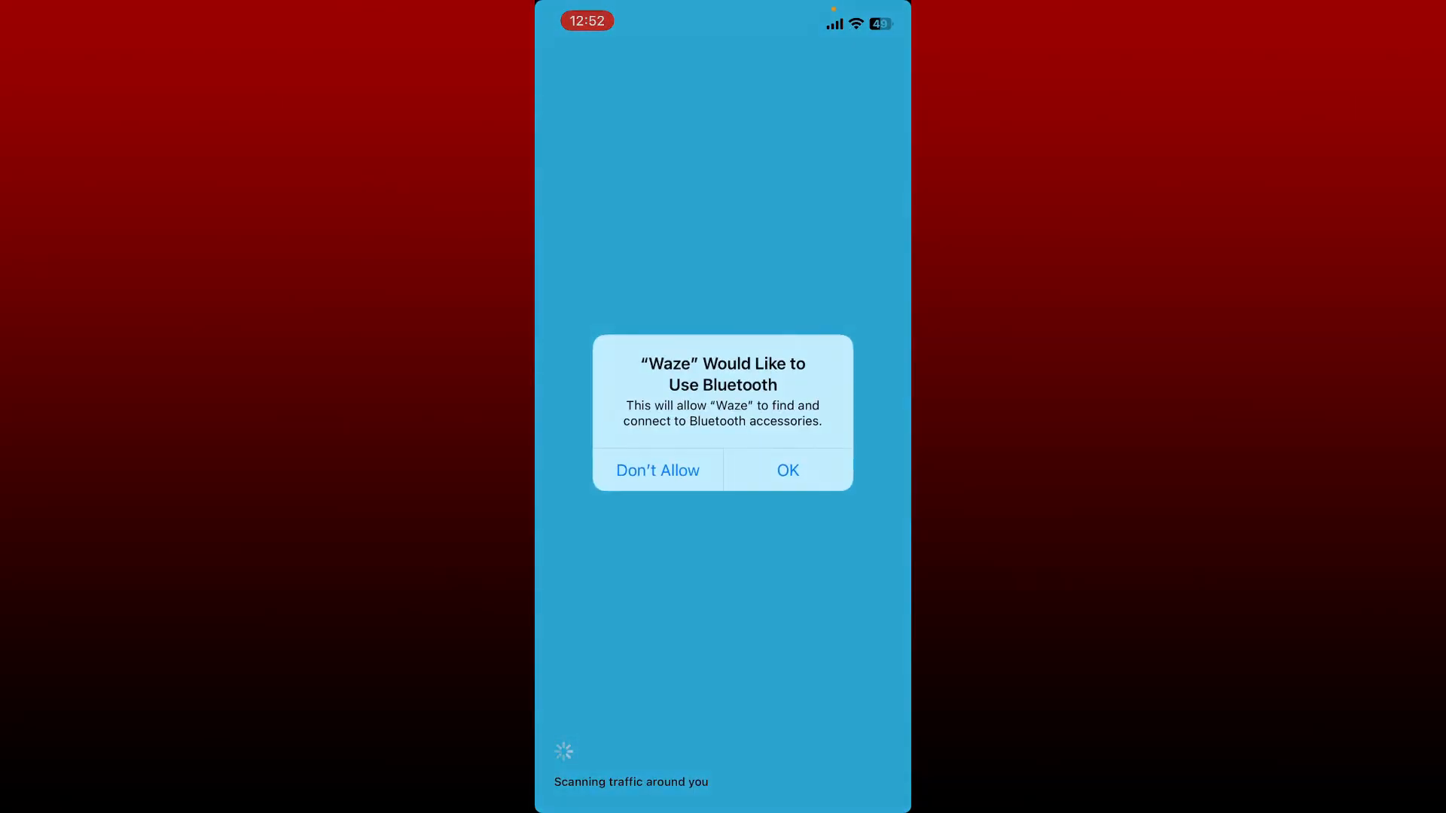
# - Answer Waze's Bluetooth permission alert to reach the welcome screen
pyautogui.click(786, 470)
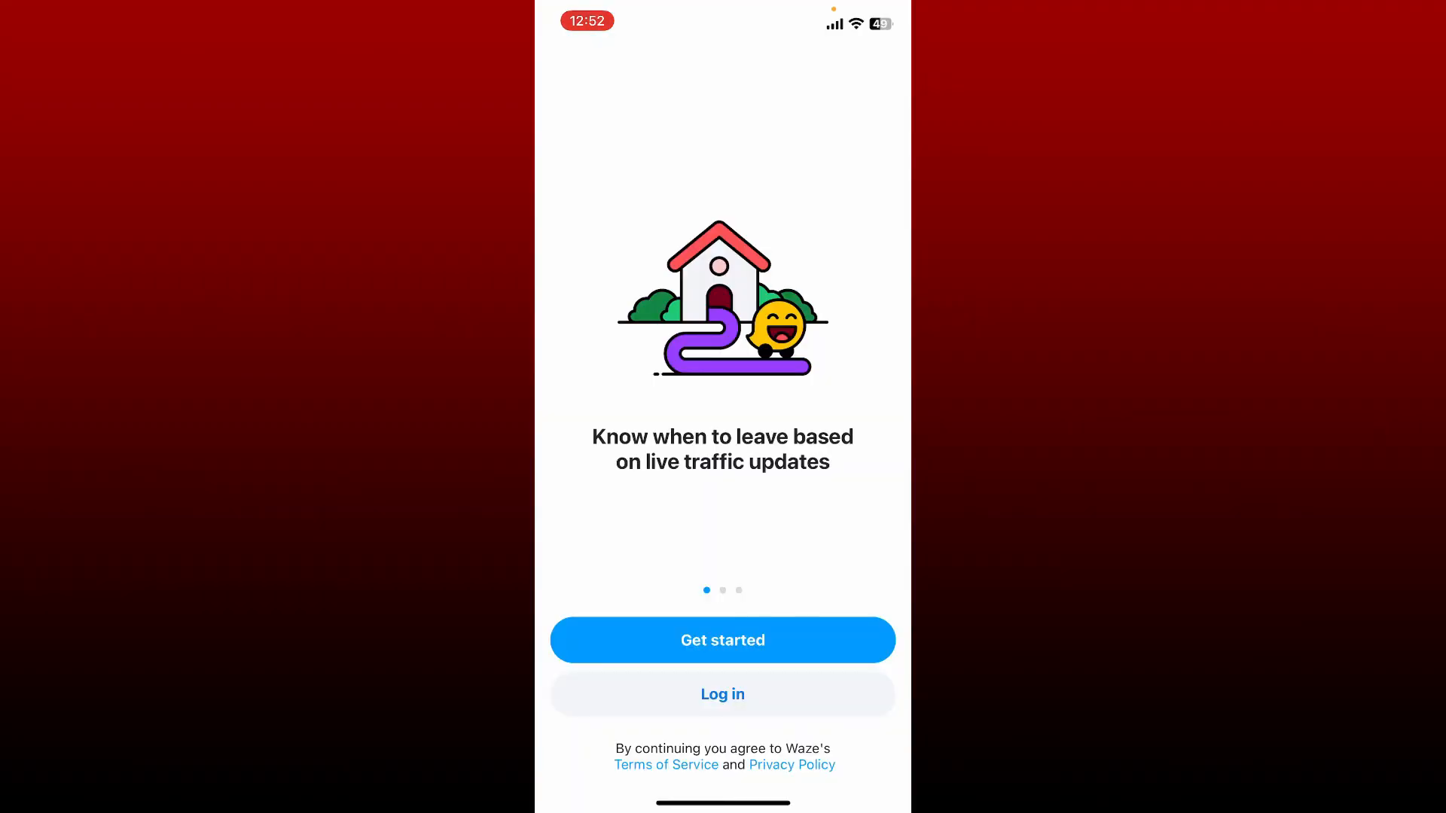